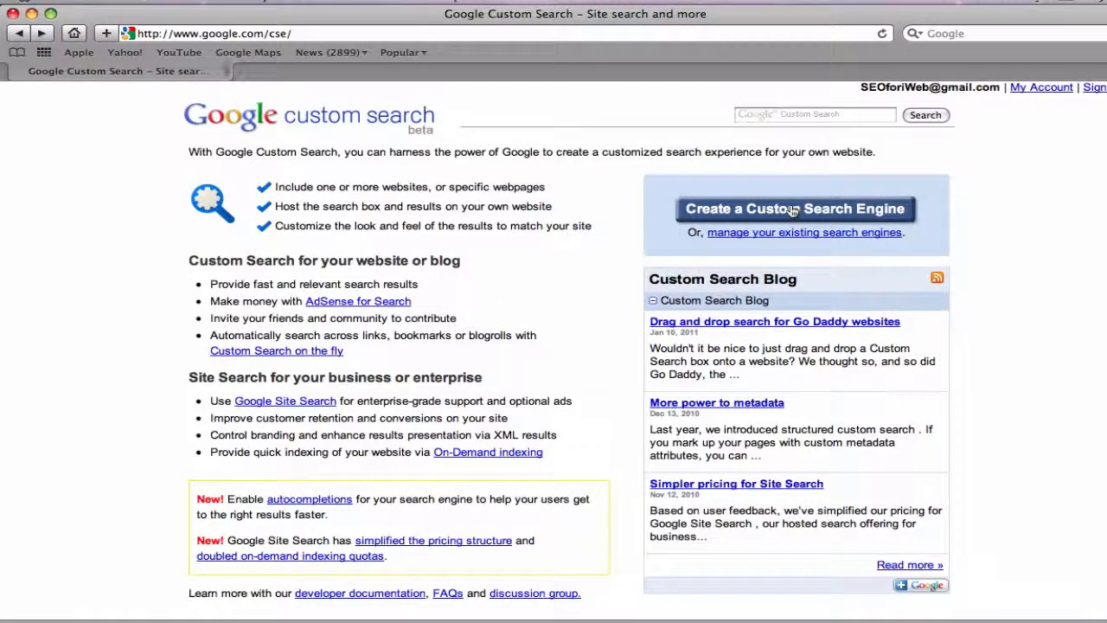
Begin creating a new custom search engine from the Custom Search home page
{"action": "left_click", "coordinate": [794, 208]}
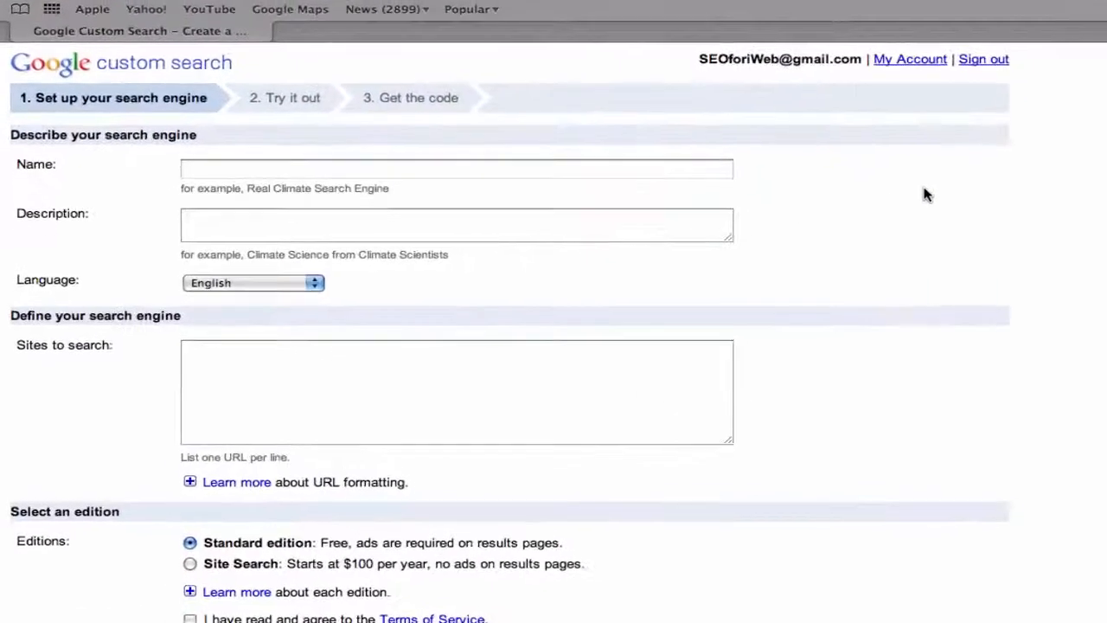
{"action": "left_click", "coordinate": [457, 168]}
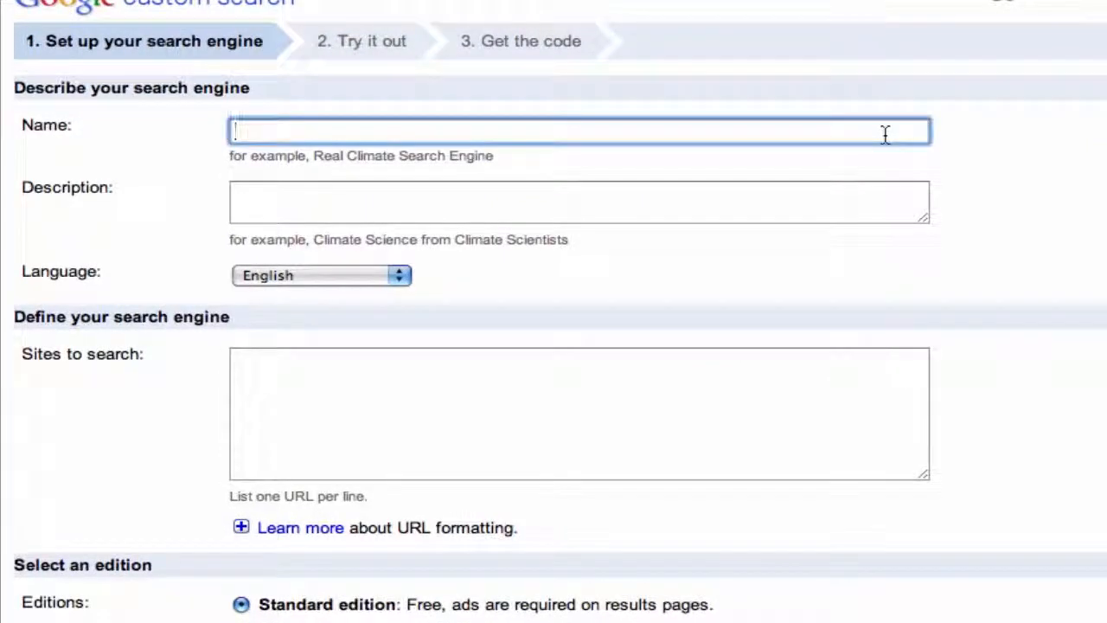
{"action": "type", "text": "My Search Engine"}
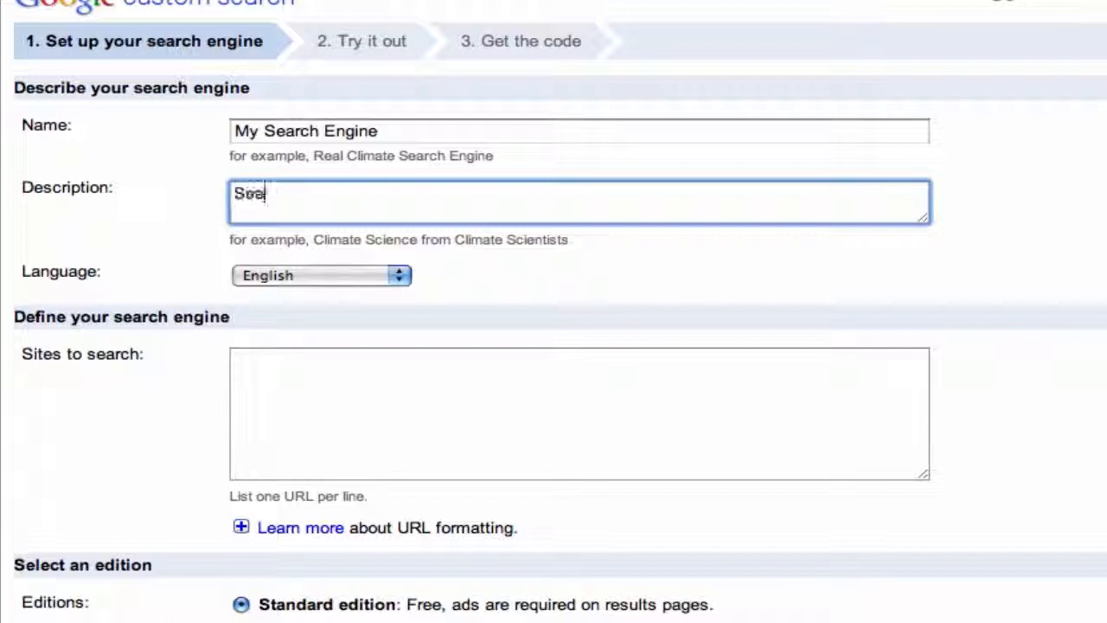
{"action": "type", "text": "Search box"}
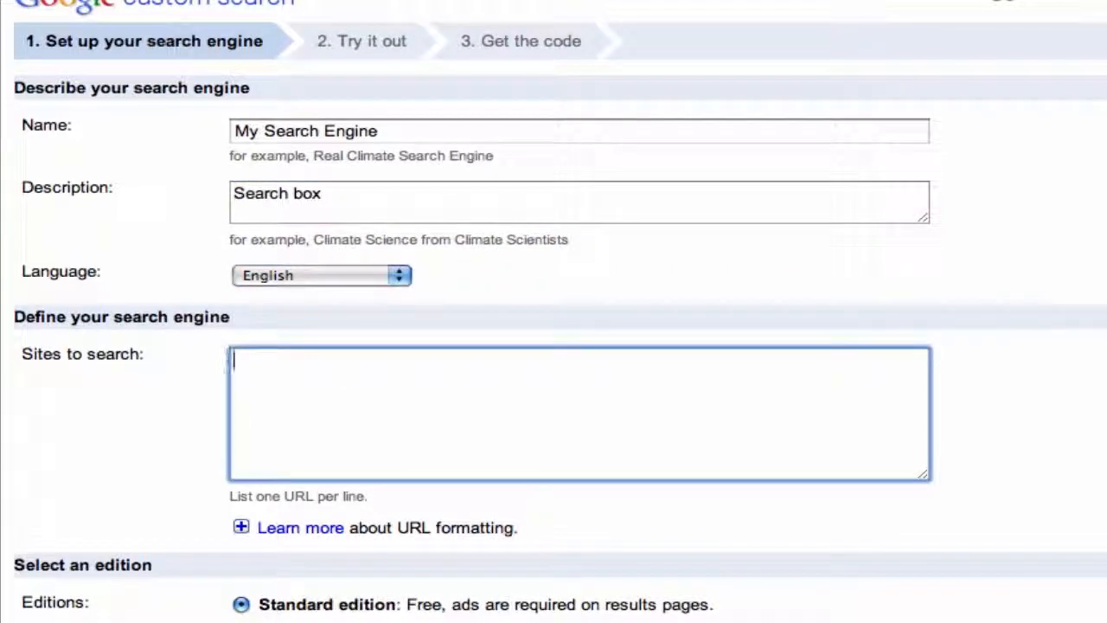
{"action": "type", "text": "www.ragesw.com"}
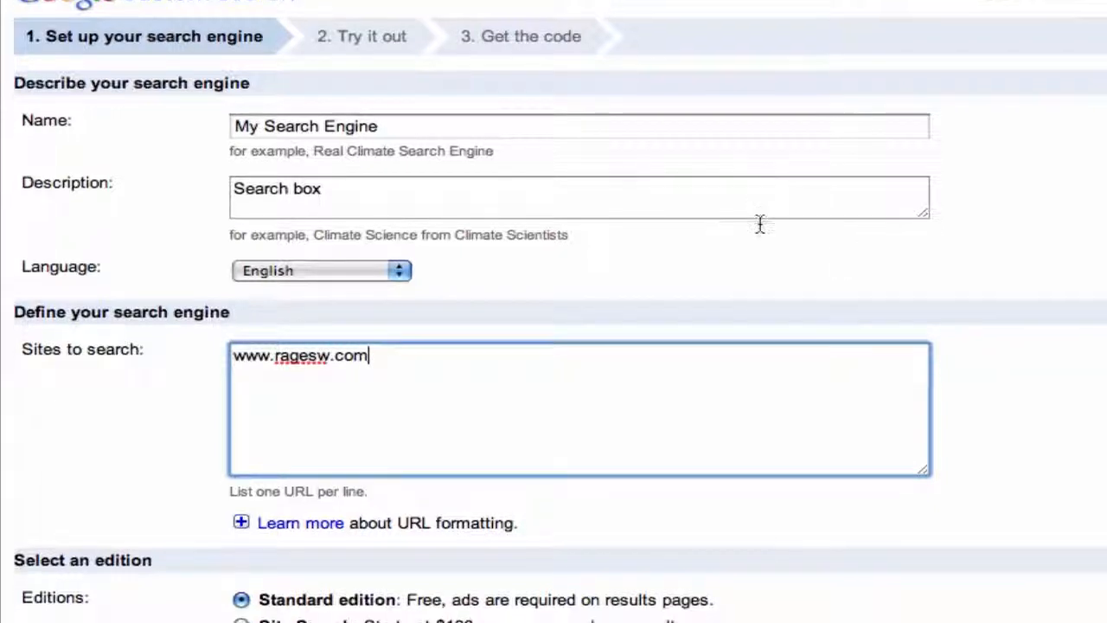
Keep the free Standard edition over Site Search and accept the Terms of Service
{"action": "scroll", "scroll_direction": "down", "scroll_amount": 3}
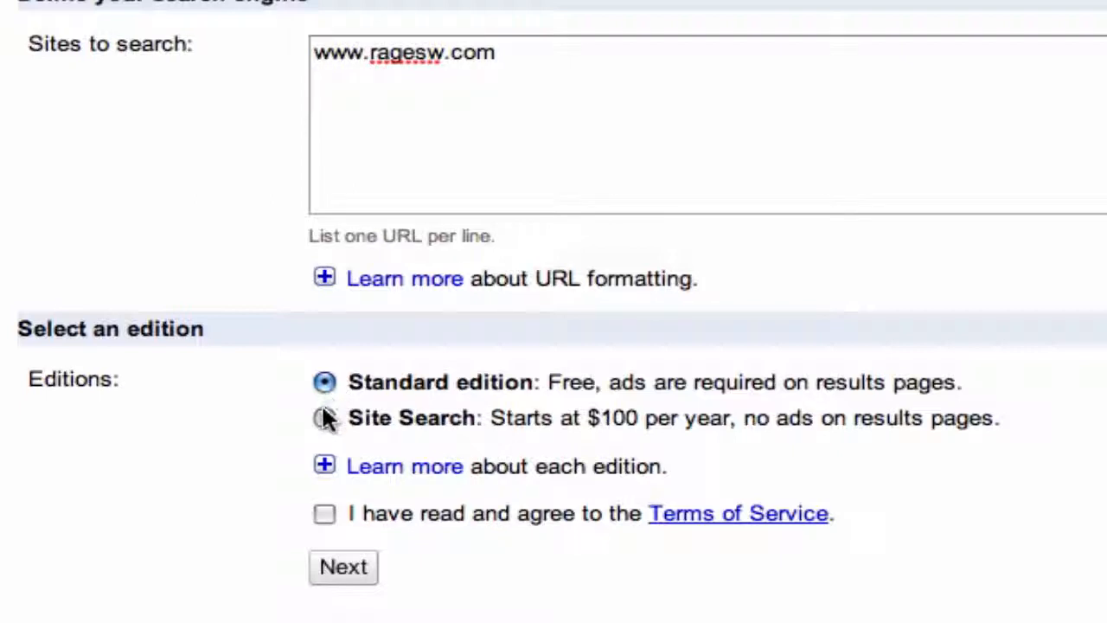
{"action": "left_click", "coordinate": [325, 417]}
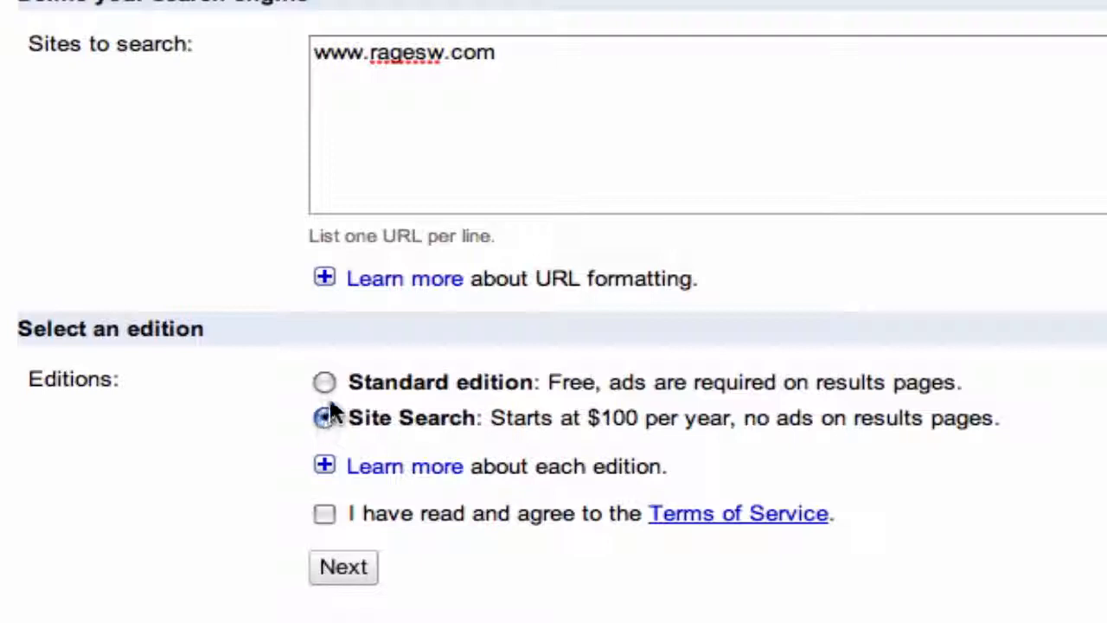
{"action": "left_click", "coordinate": [326, 382]}
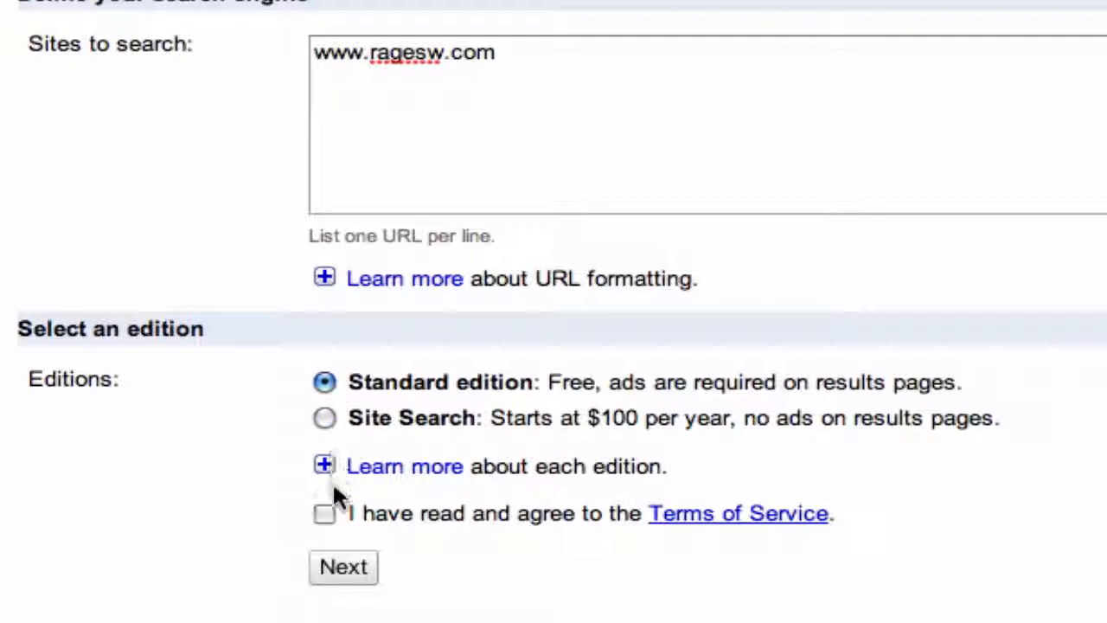
{"action": "left_click", "coordinate": [325, 512]}
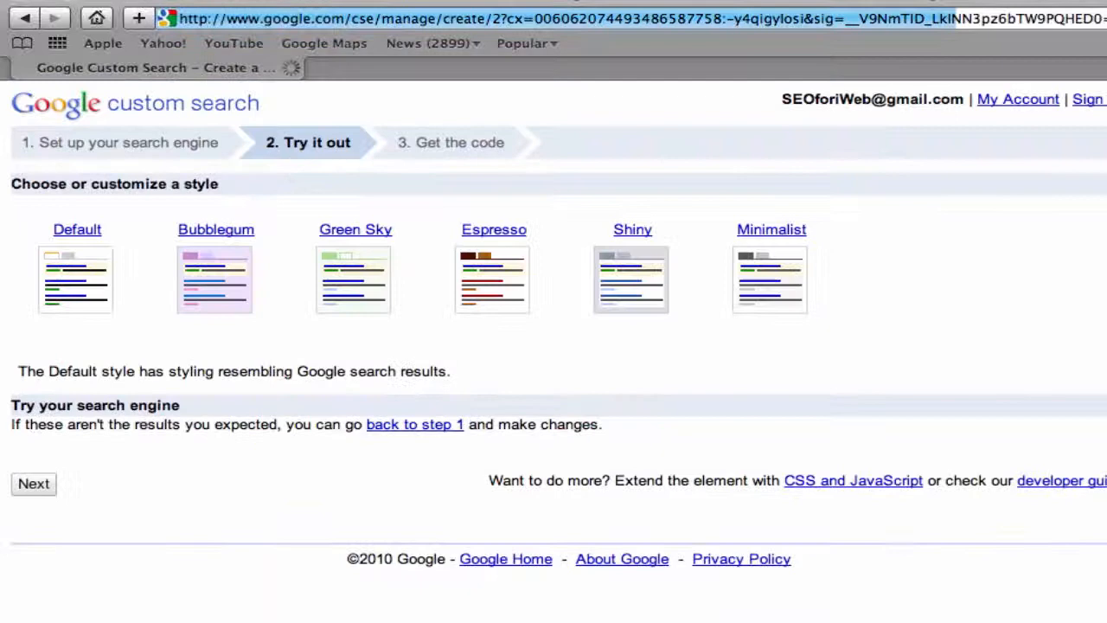
Choose the Green Sky style after previewing Default and Bubblegum, then copy the generated embed code
{"action": "left_click", "coordinate": [76, 278]}
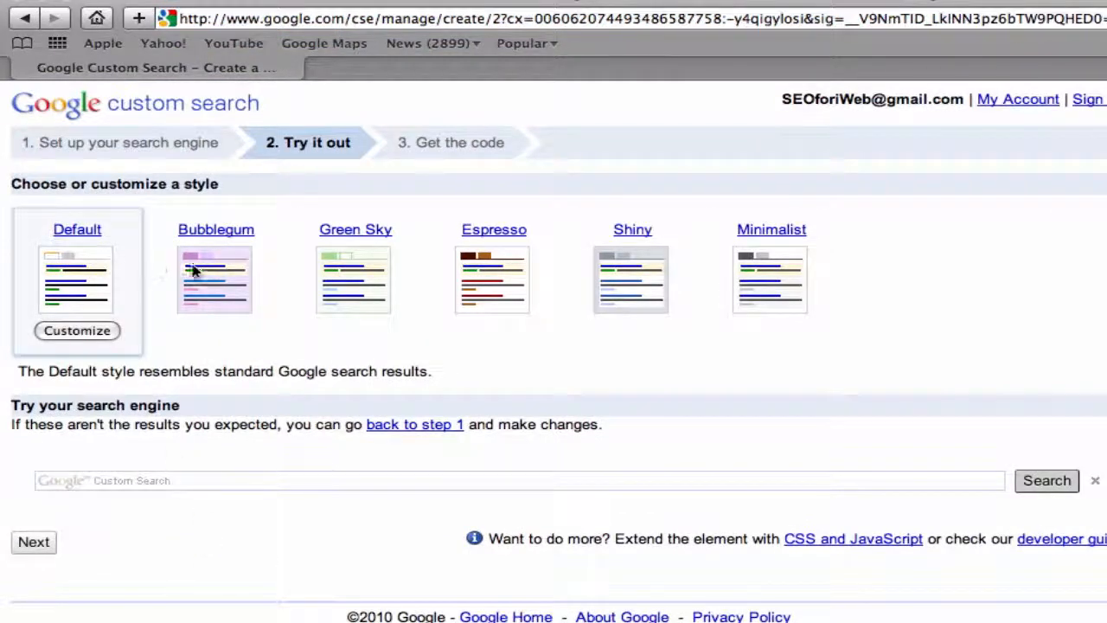
{"action": "left_click", "coordinate": [214, 278]}
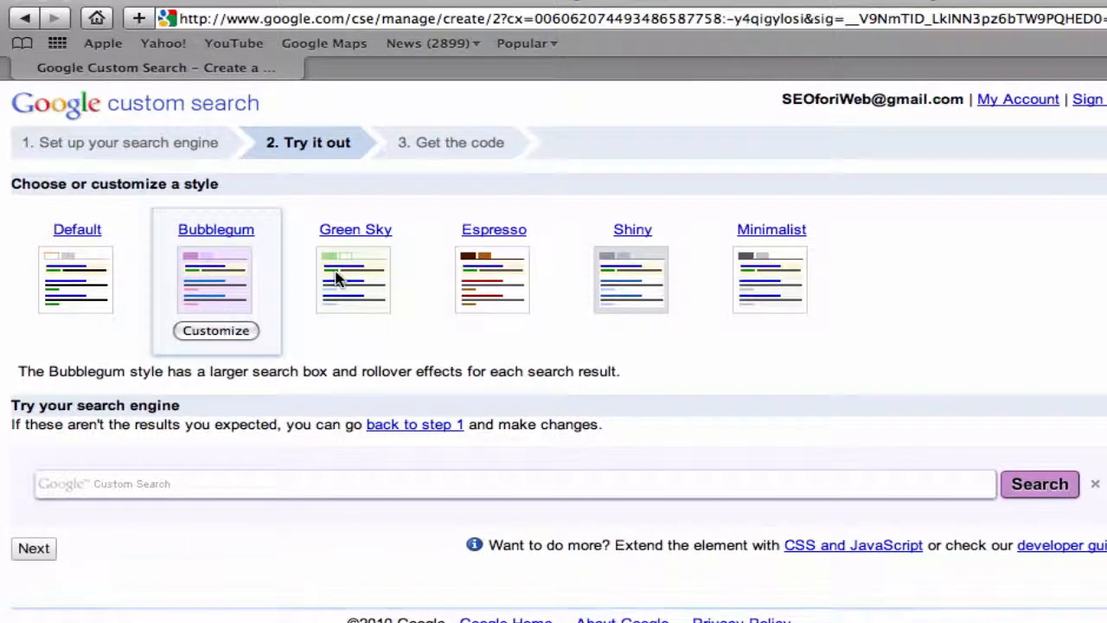
{"action": "left_click", "coordinate": [493, 280]}
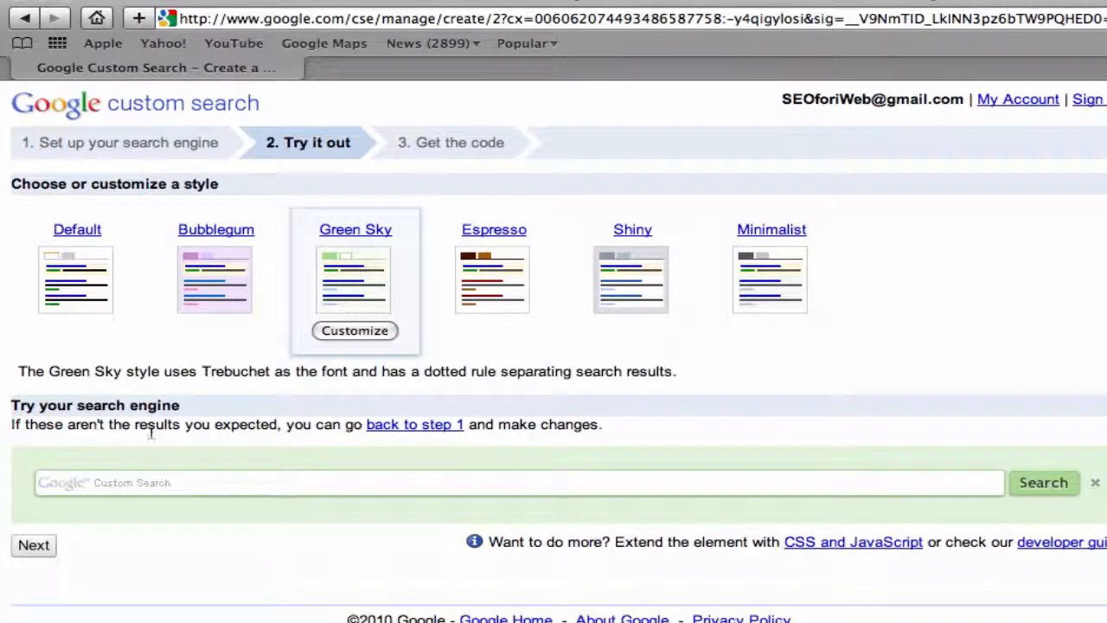
{"action": "left_click", "coordinate": [32, 545]}
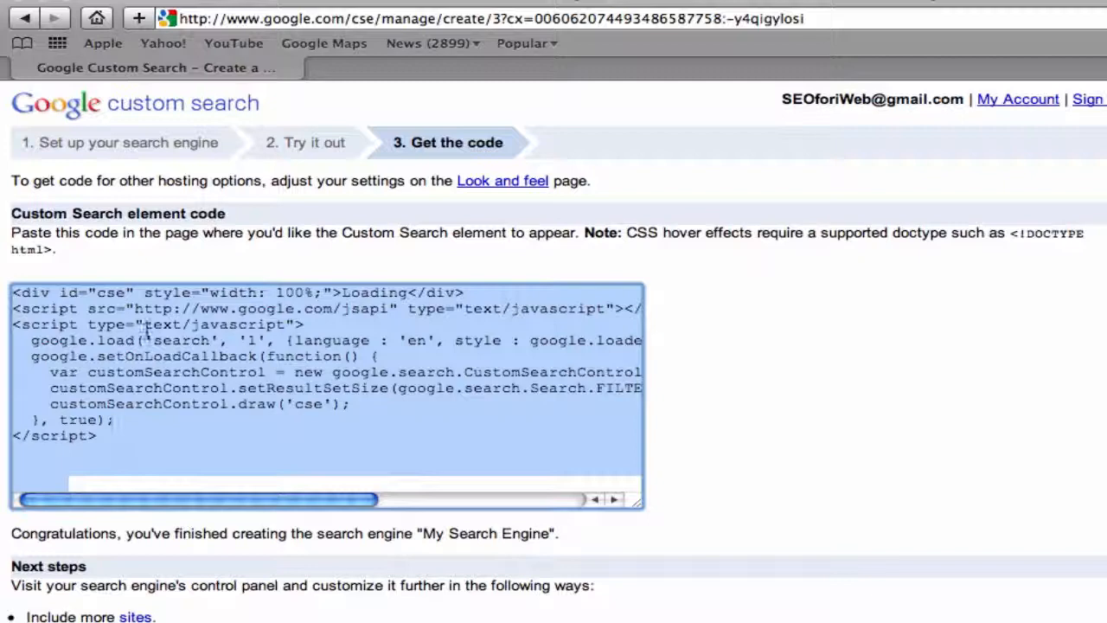
{"action": "right_click", "coordinate": [190, 380]}
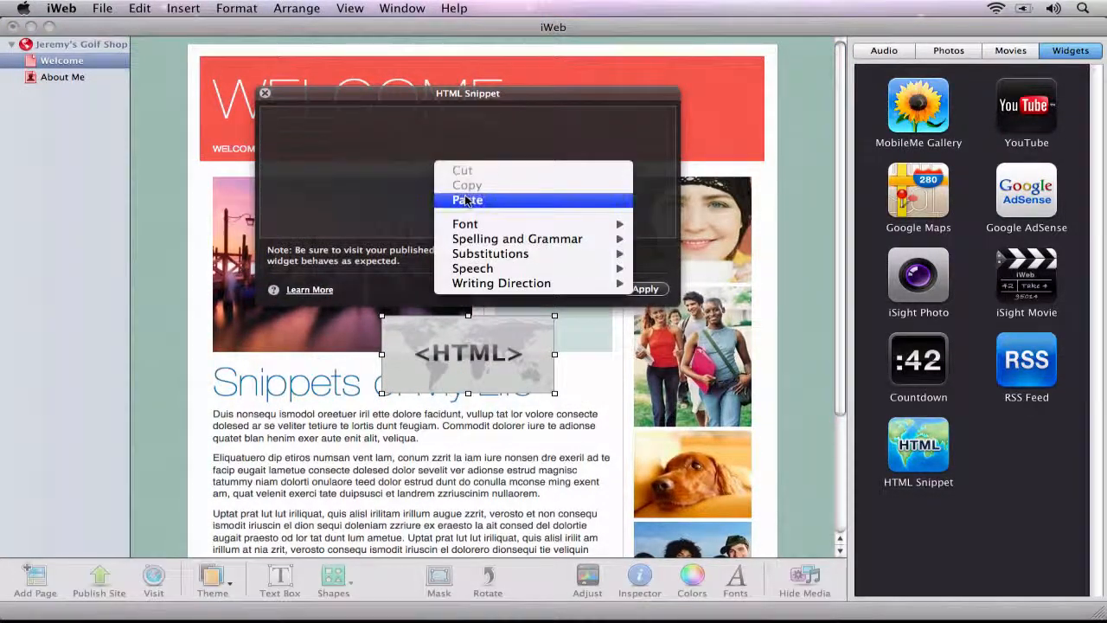
Paste the code into the HTML snippet, place the search box in the Welcome header and copy the widget
{"action": "left_click", "coordinate": [467, 201]}
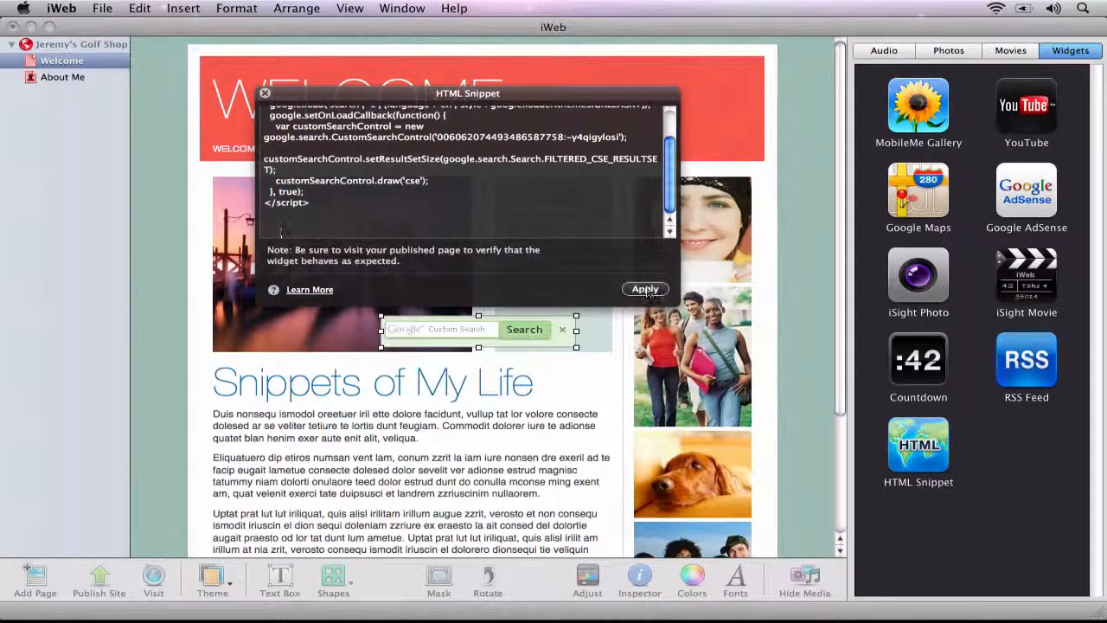
{"action": "left_click", "coordinate": [643, 289]}
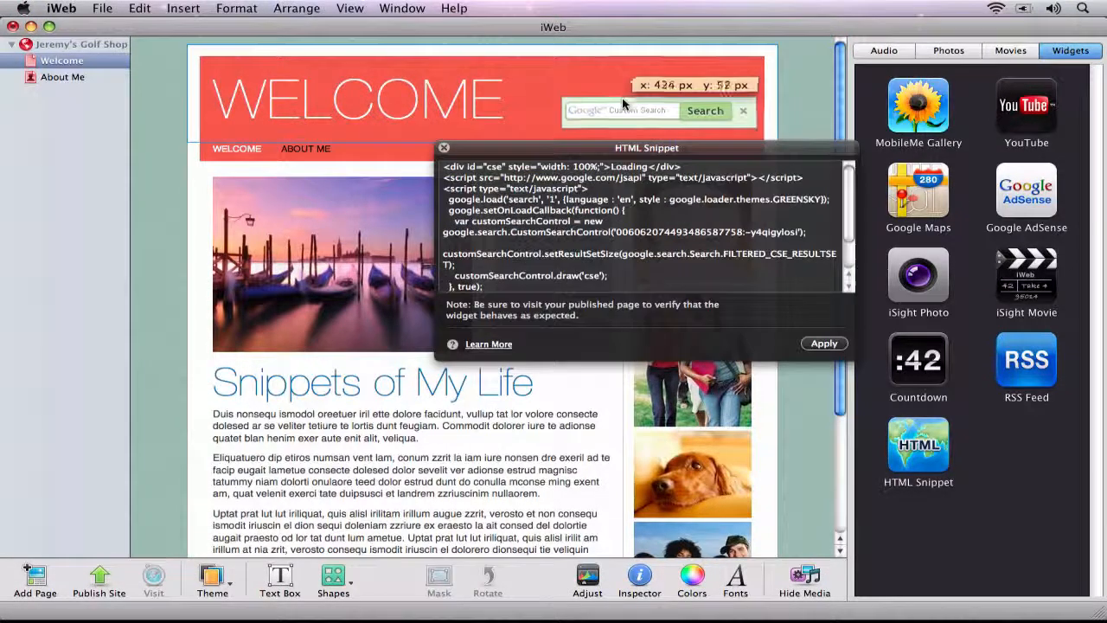
{"action": "left_click", "coordinate": [823, 342]}
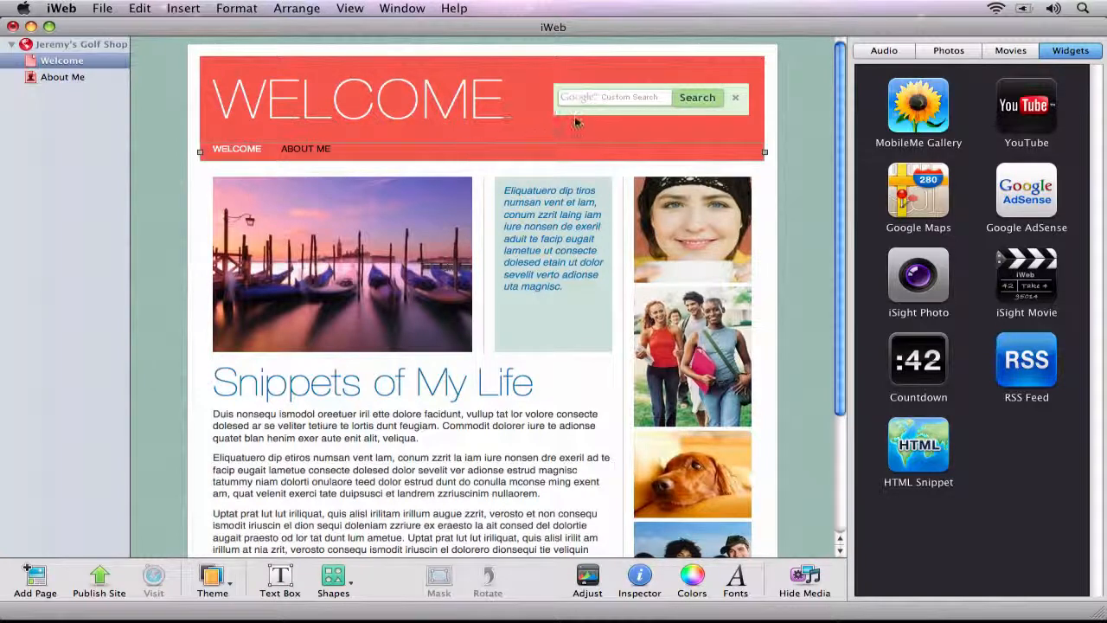
{"action": "right_click", "coordinate": [614, 97]}
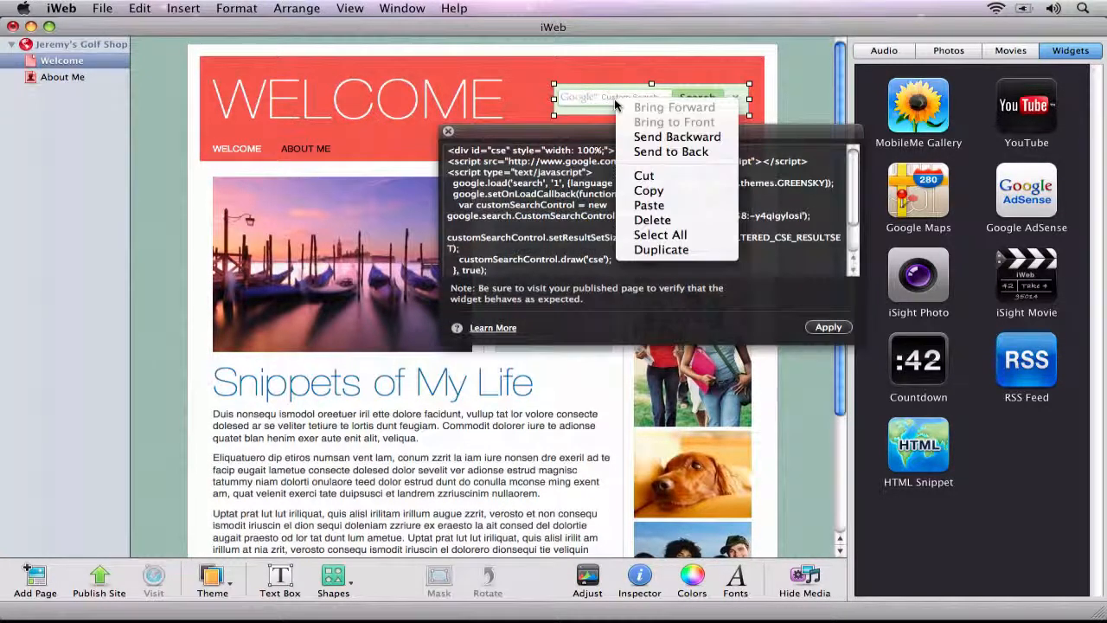
{"action": "mouse_move", "coordinate": [649, 190]}
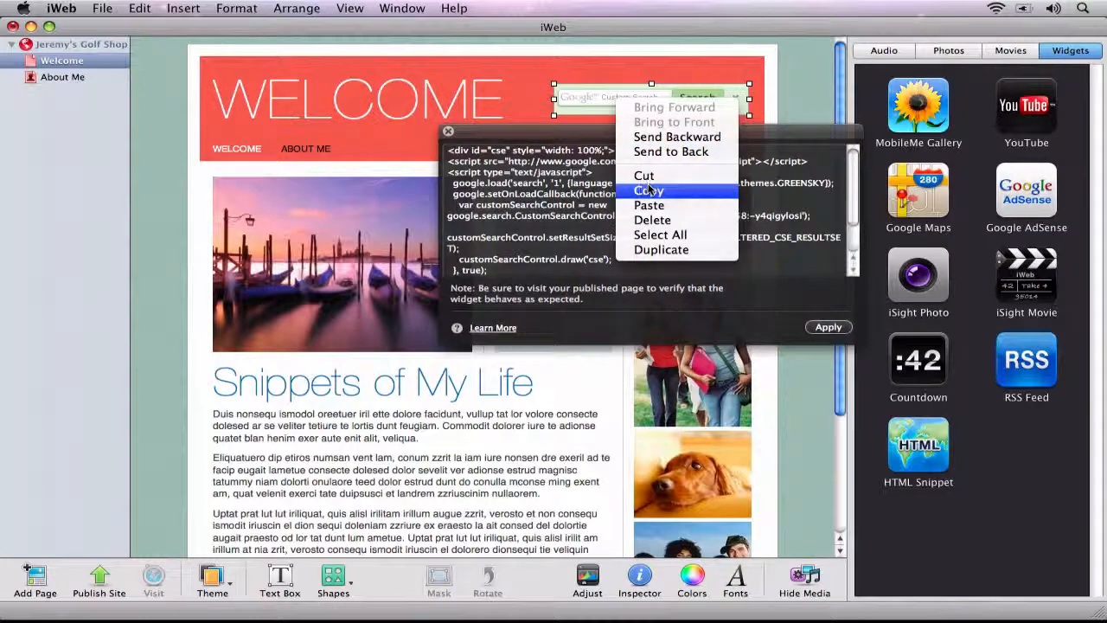
{"action": "left_click", "coordinate": [62, 76]}
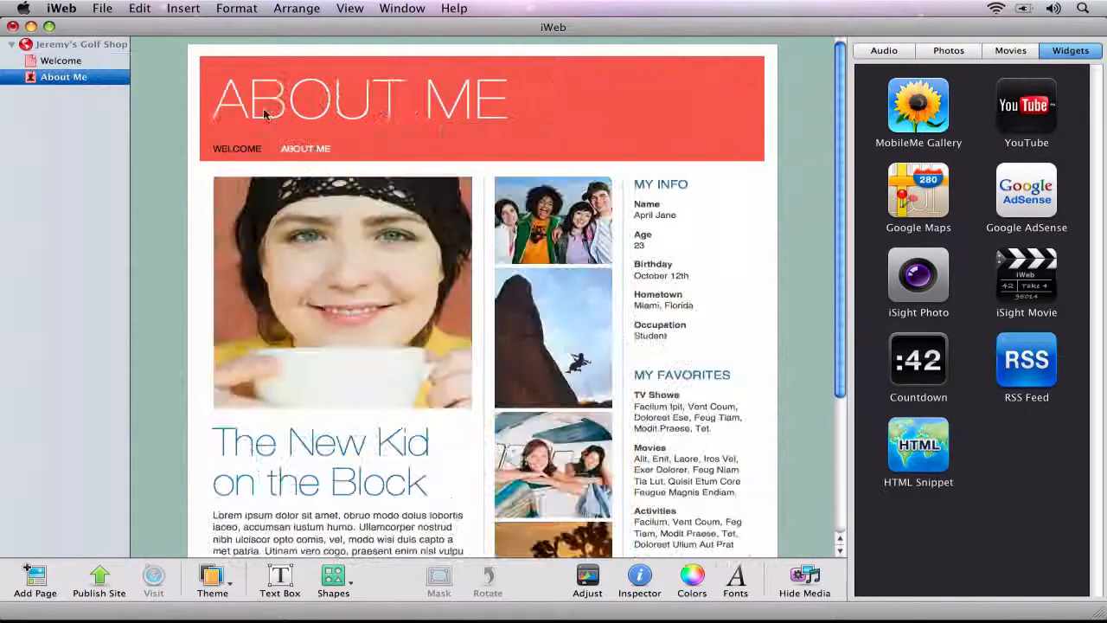